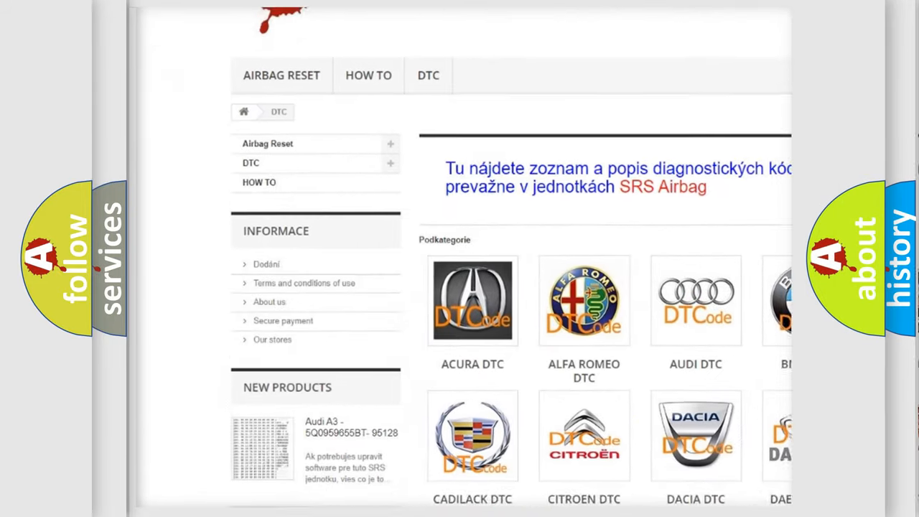
Scroll down past the car-brand DTC logos to the list of B-series trouble codes
scroll("down", 3)
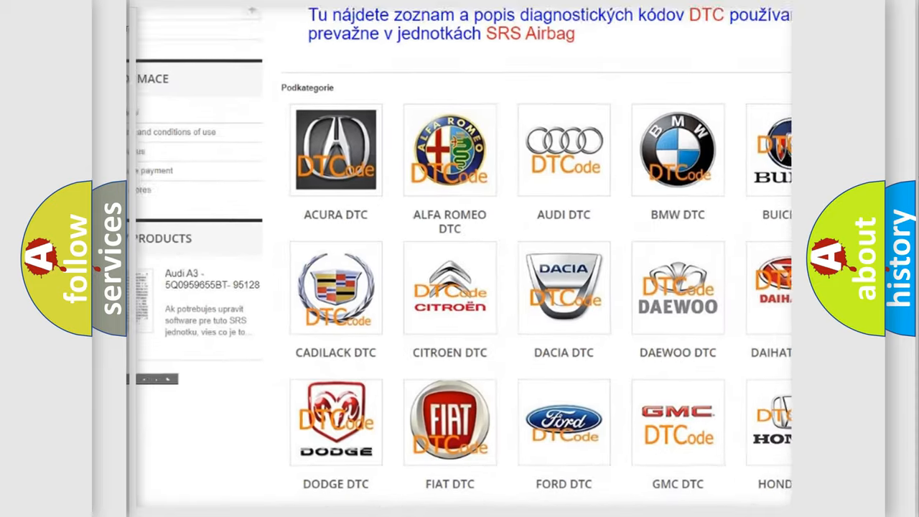
scroll("down", 3)
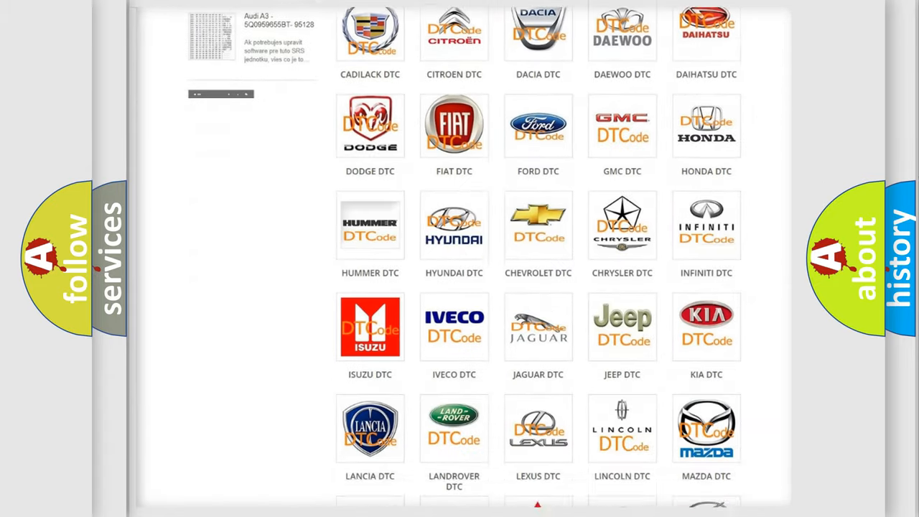
scroll("down", 3)
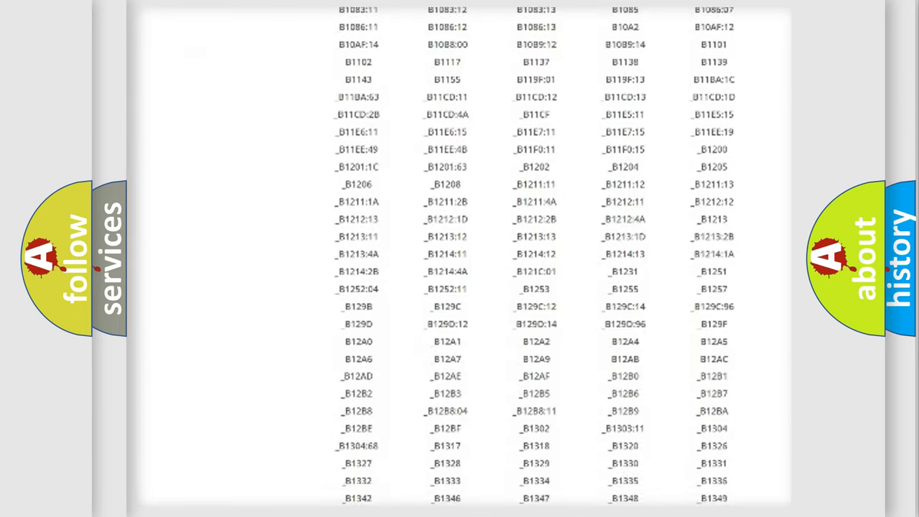
scroll("down", 3)
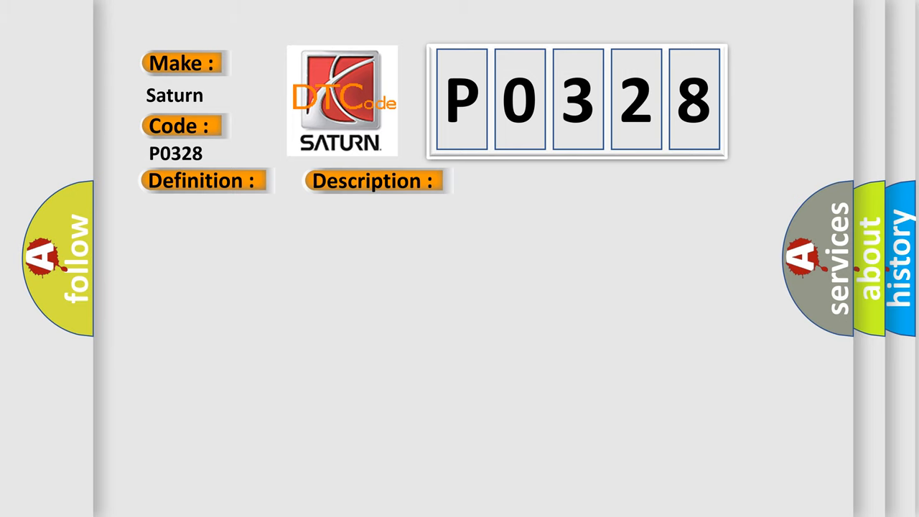
Reveal the Saturn P0328 definition: TCCM detects wrong voltage on Motor Control A or B circuits
left_click(374, 181)
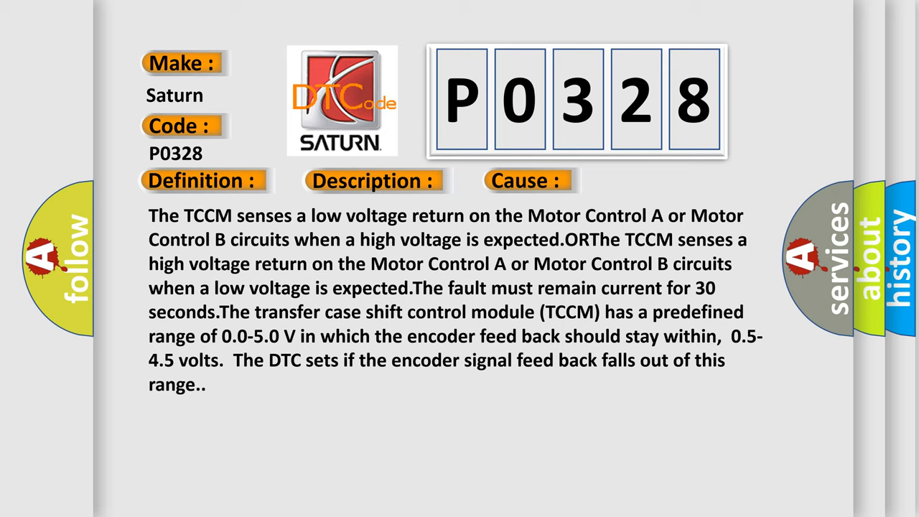